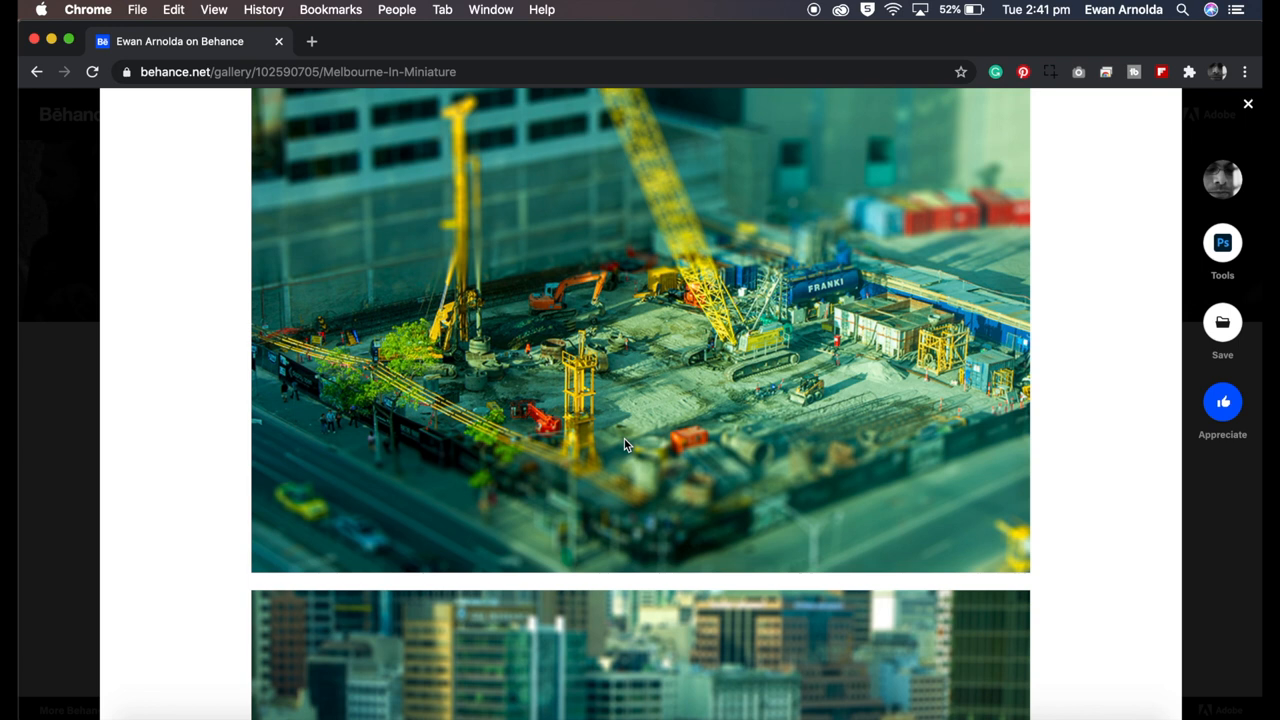
Duplicate the funfair photo's Background layer with Duplicate Layer, creating 'Background copy'.
scroll("down", 3)
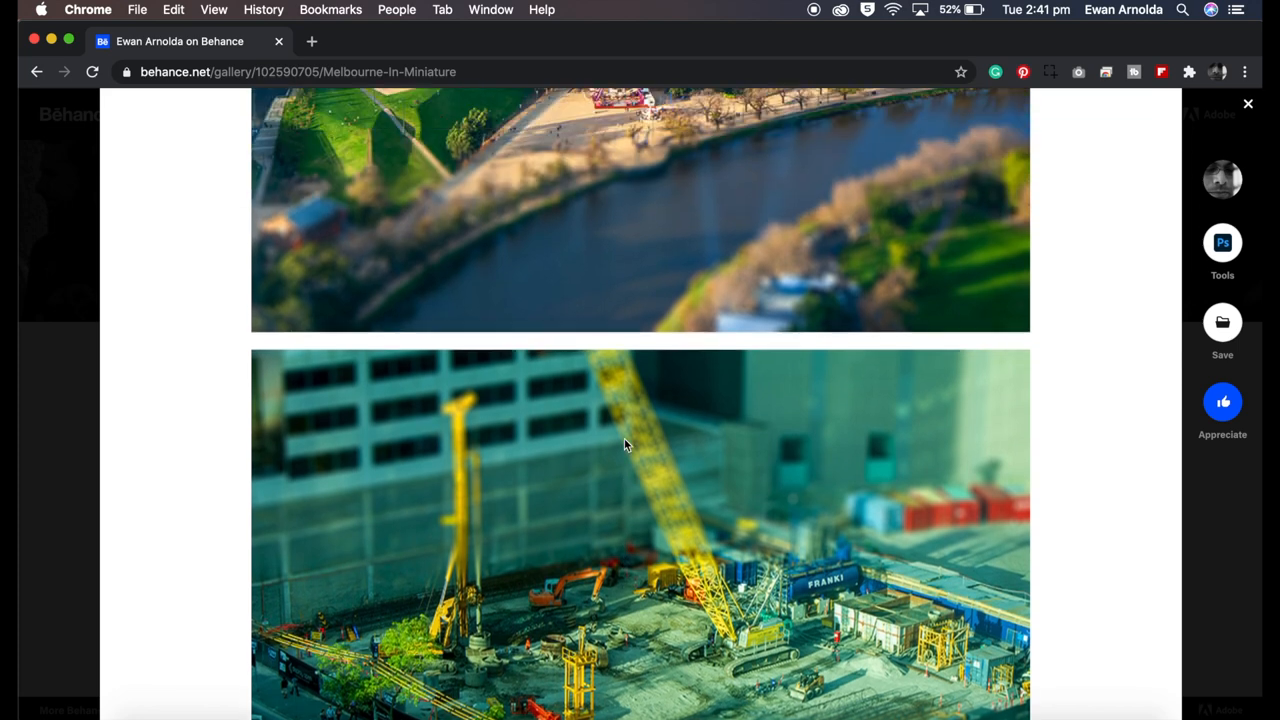
scroll("down", 3)
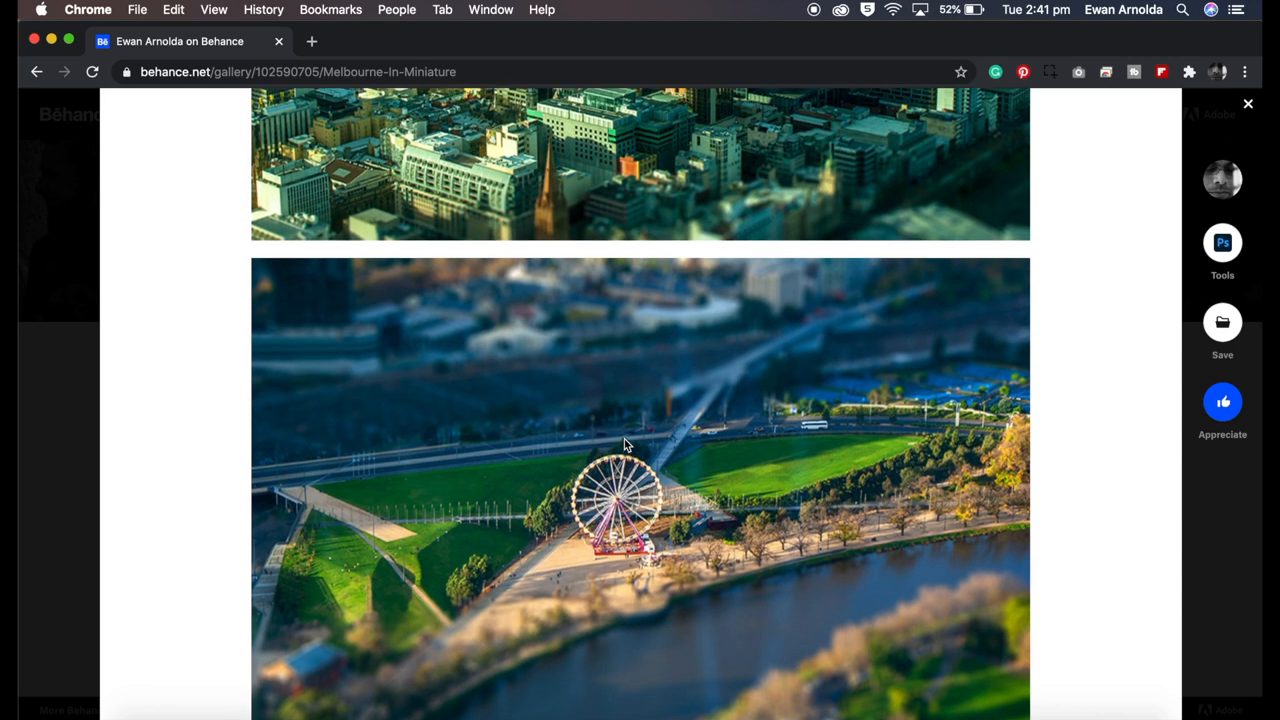
scroll("down", 3)
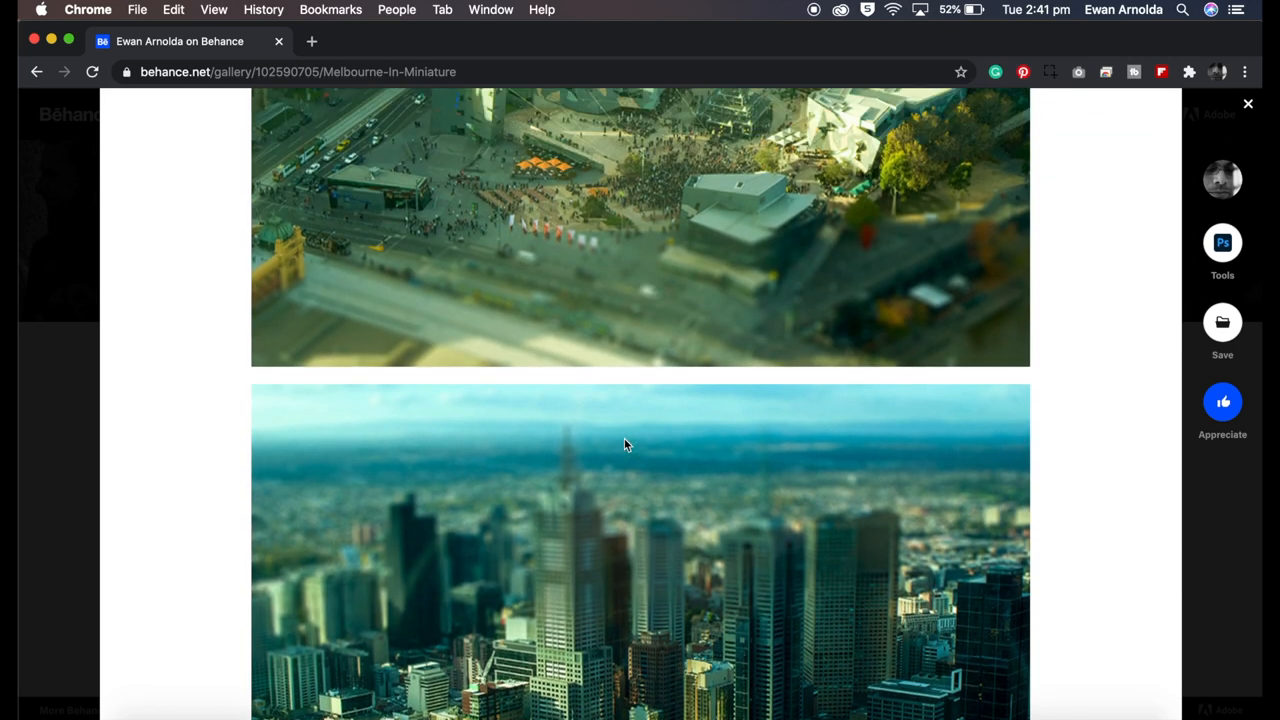
scroll("down", 3)
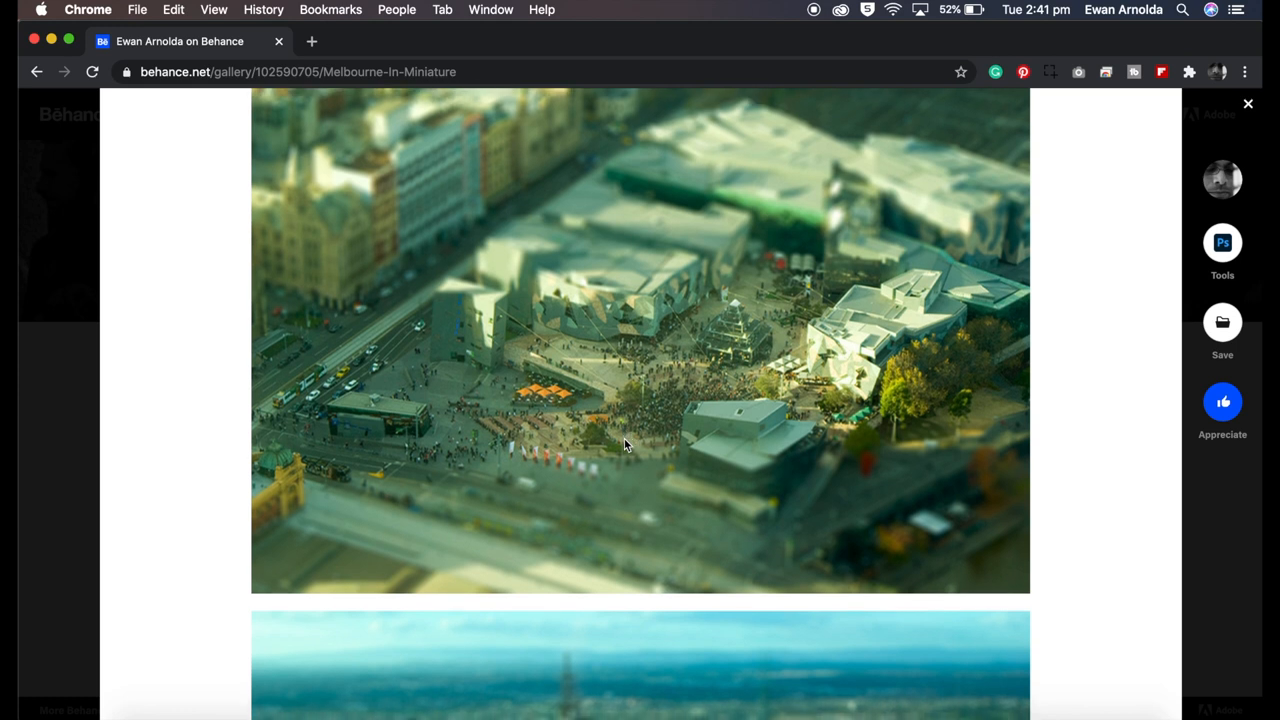
scroll("down", 3)
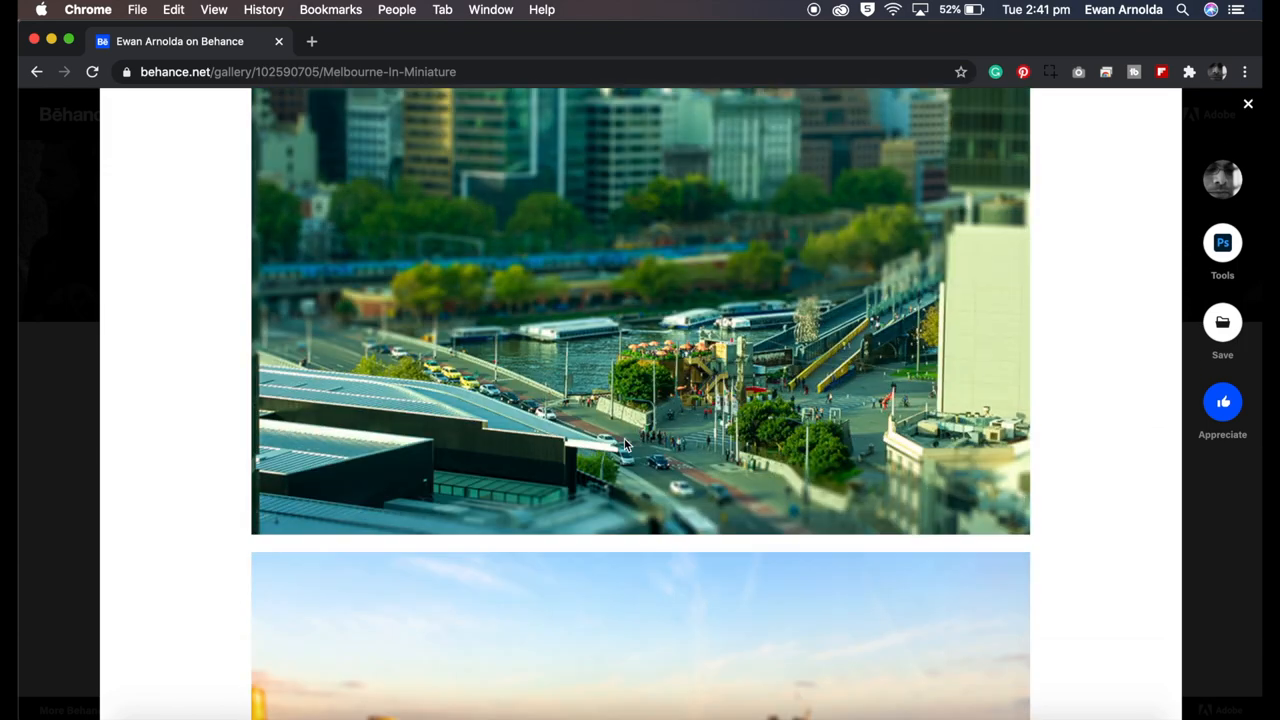
scroll("down", 3)
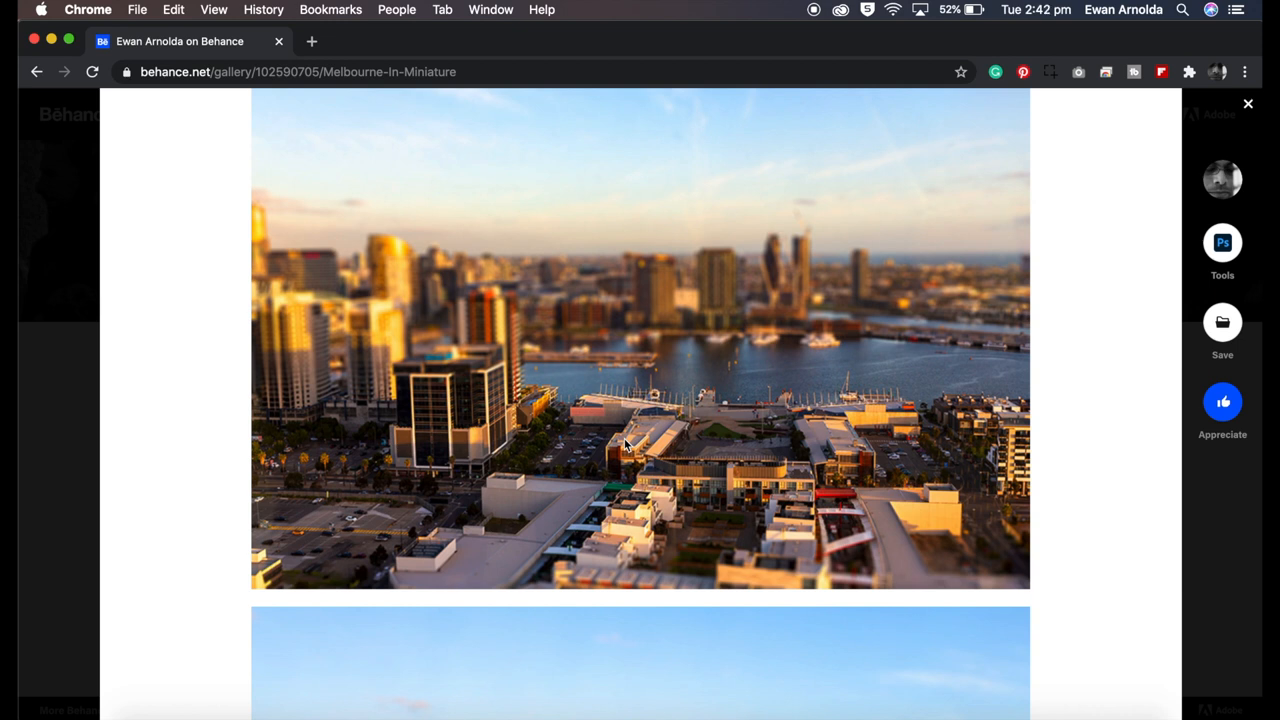
scroll("down", 3)
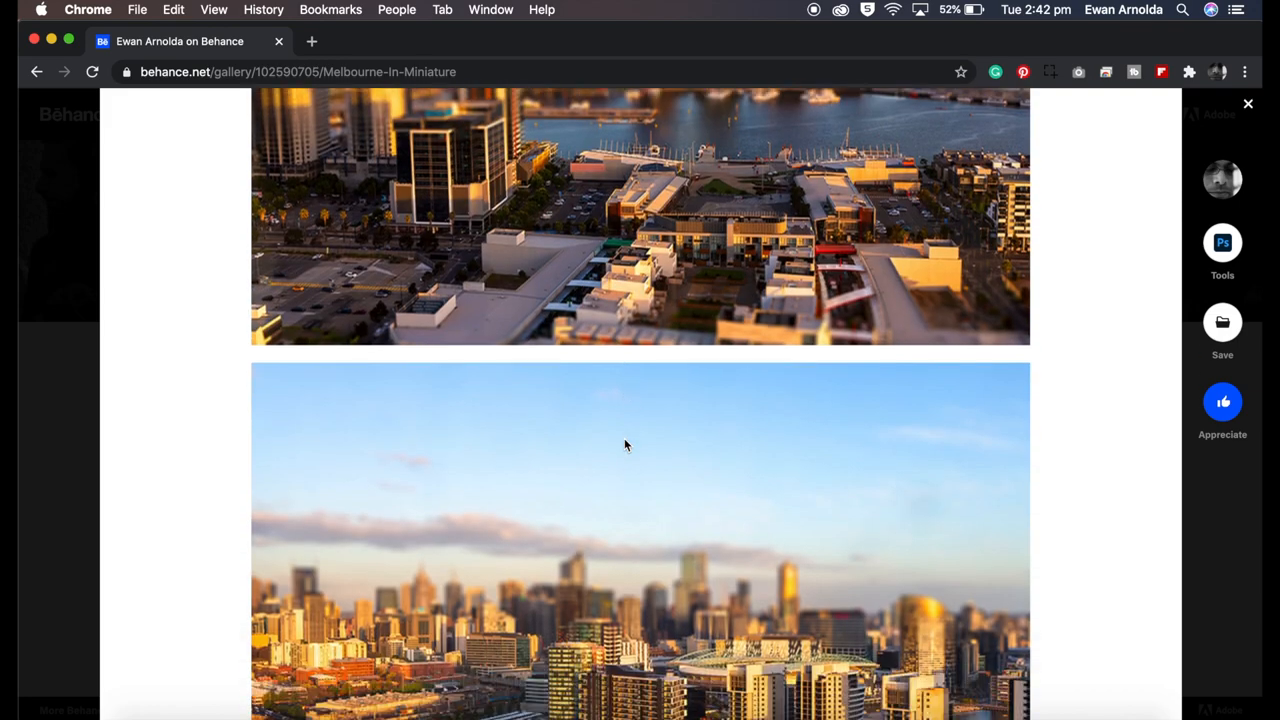
scroll("down", 3)
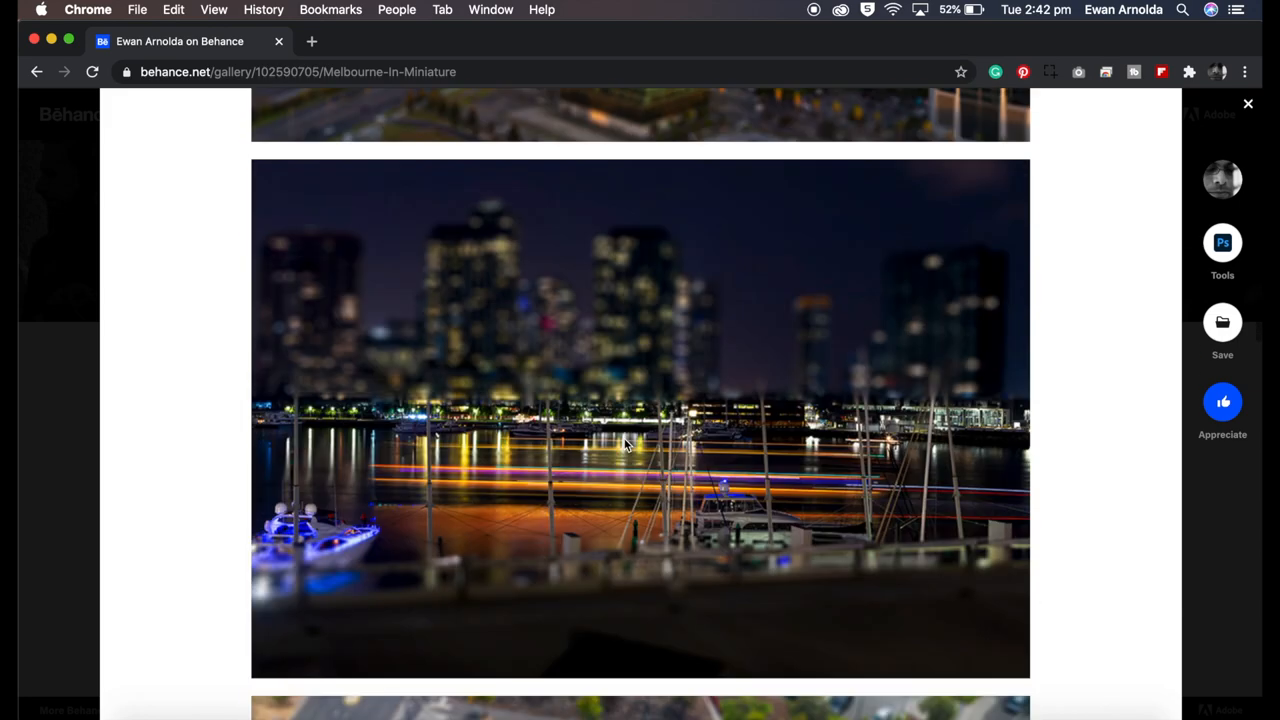
scroll("down", 3)
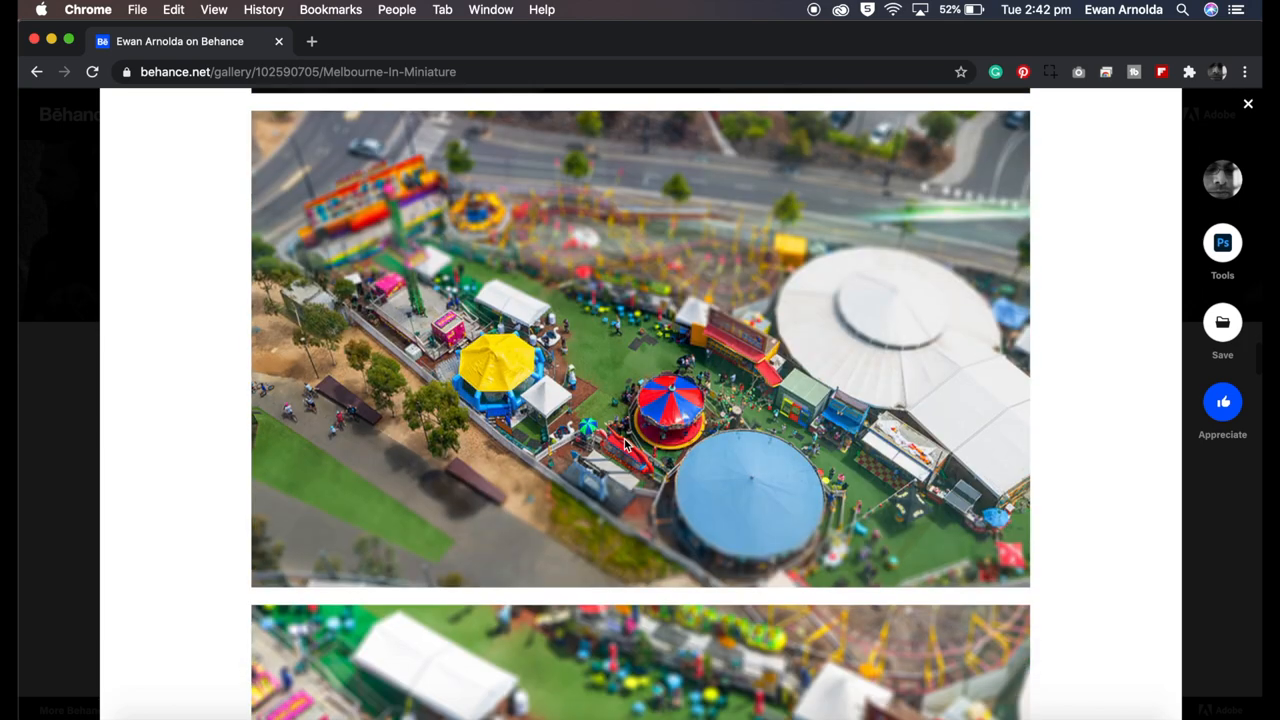
scroll("down", 3)
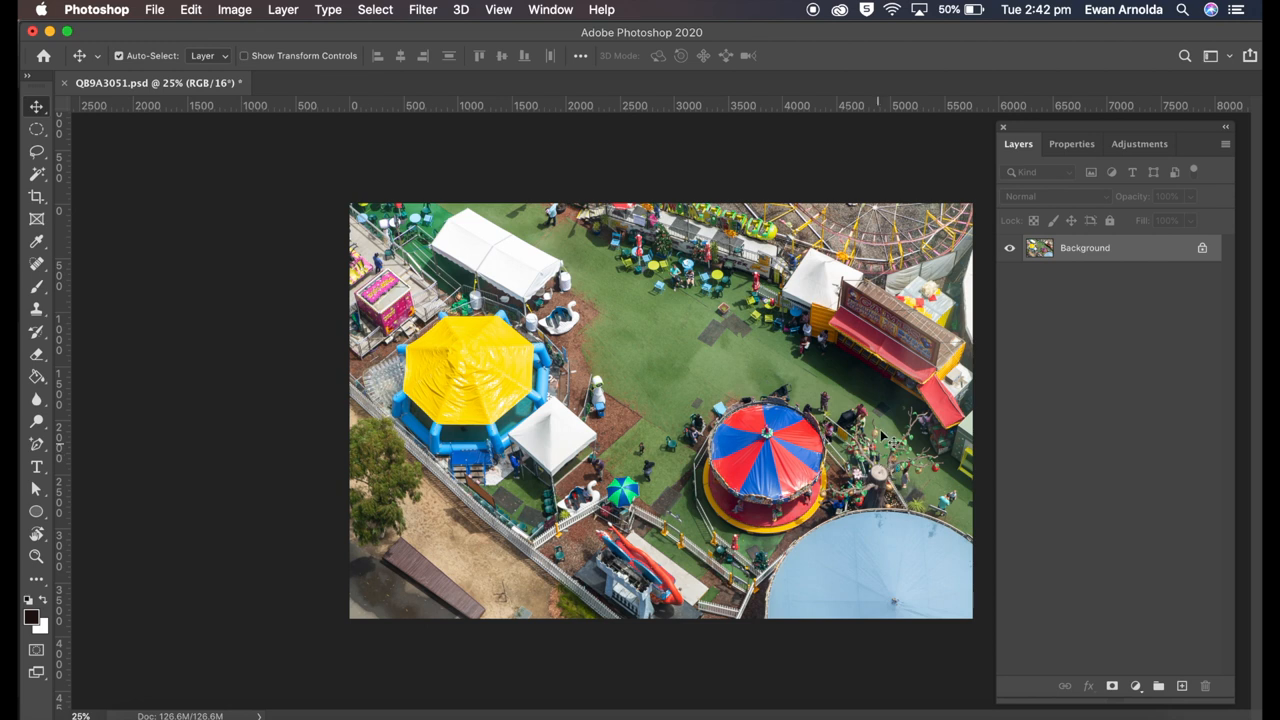
right_click(1085, 247)
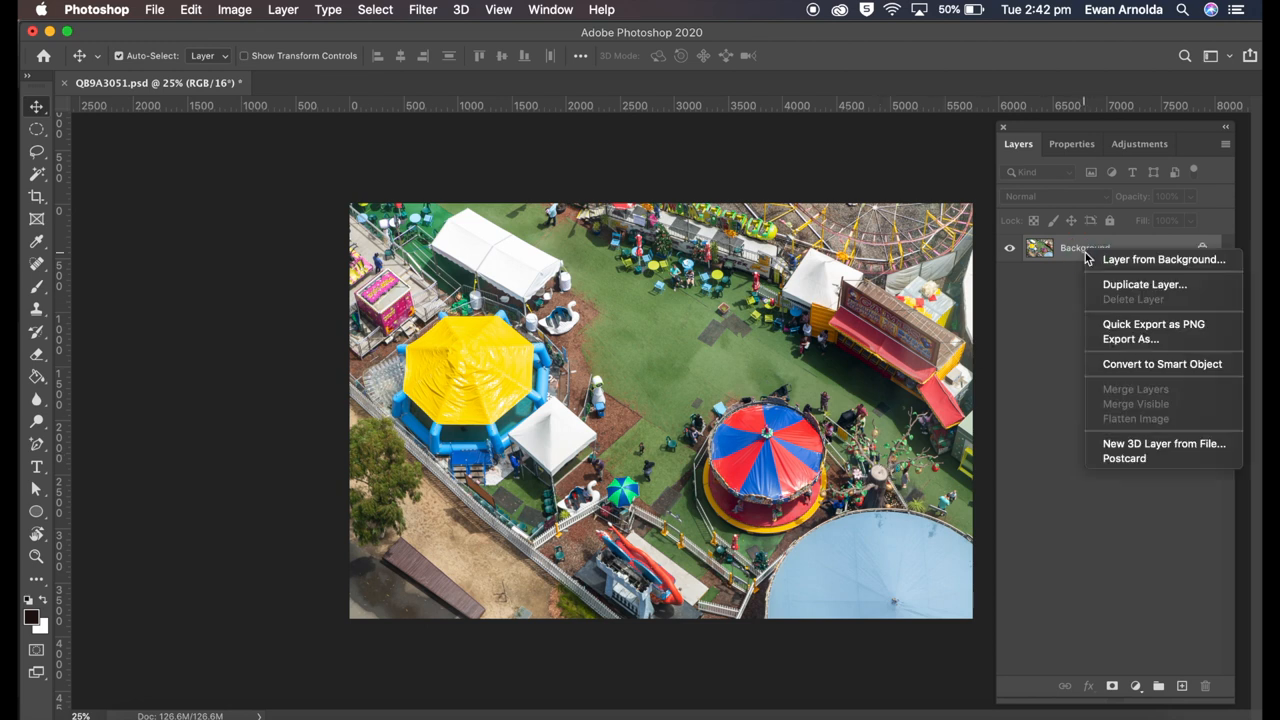
mouse_move(1129, 320)
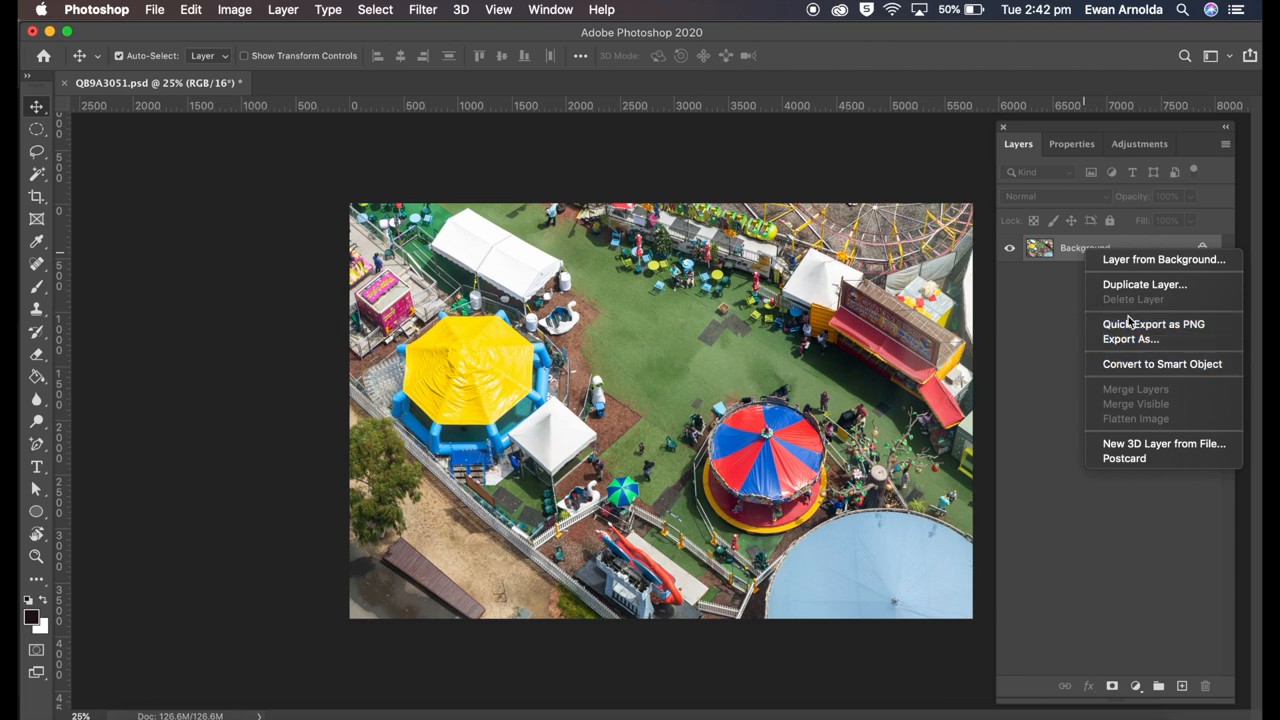
left_click(1144, 284)
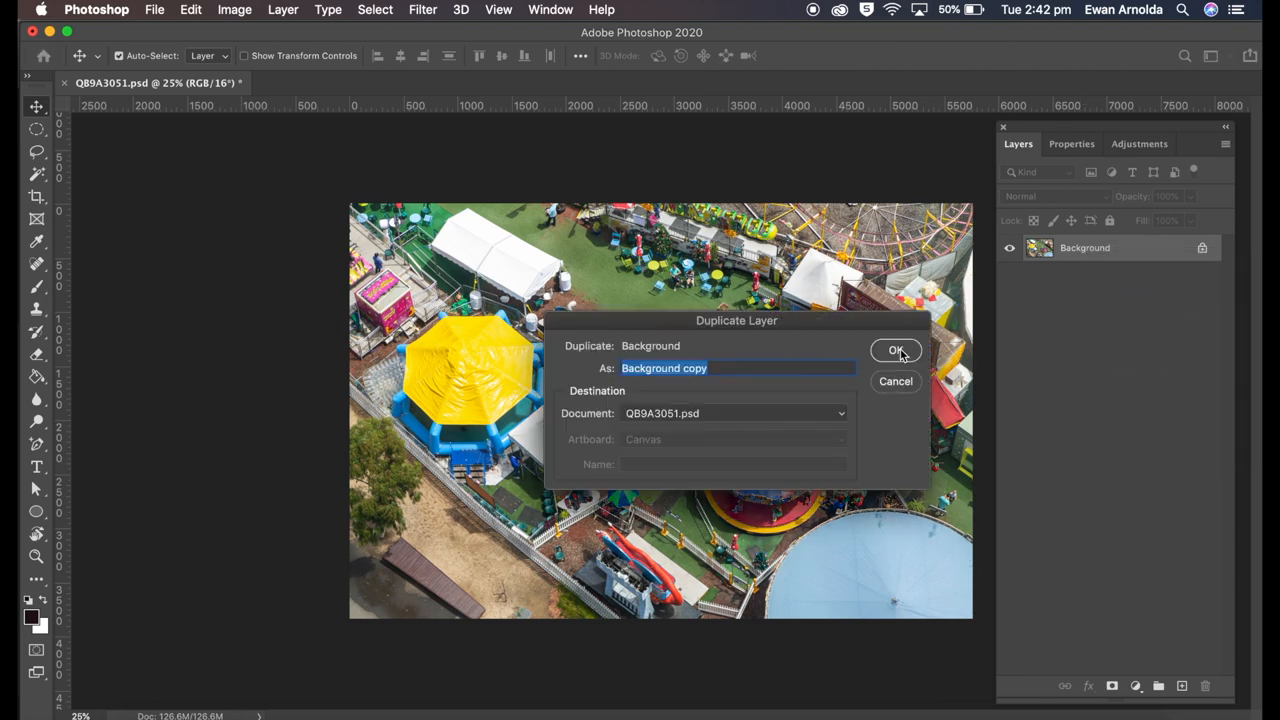
left_click(895, 350)
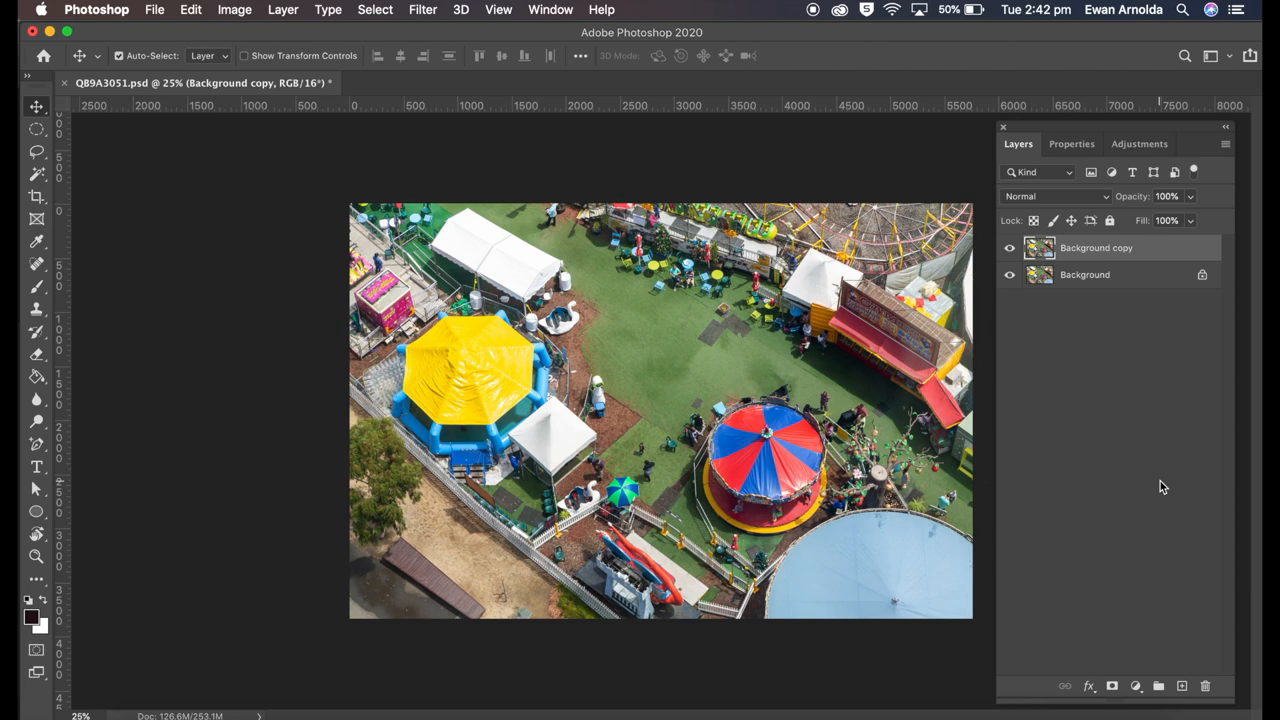
mouse_move(828, 178)
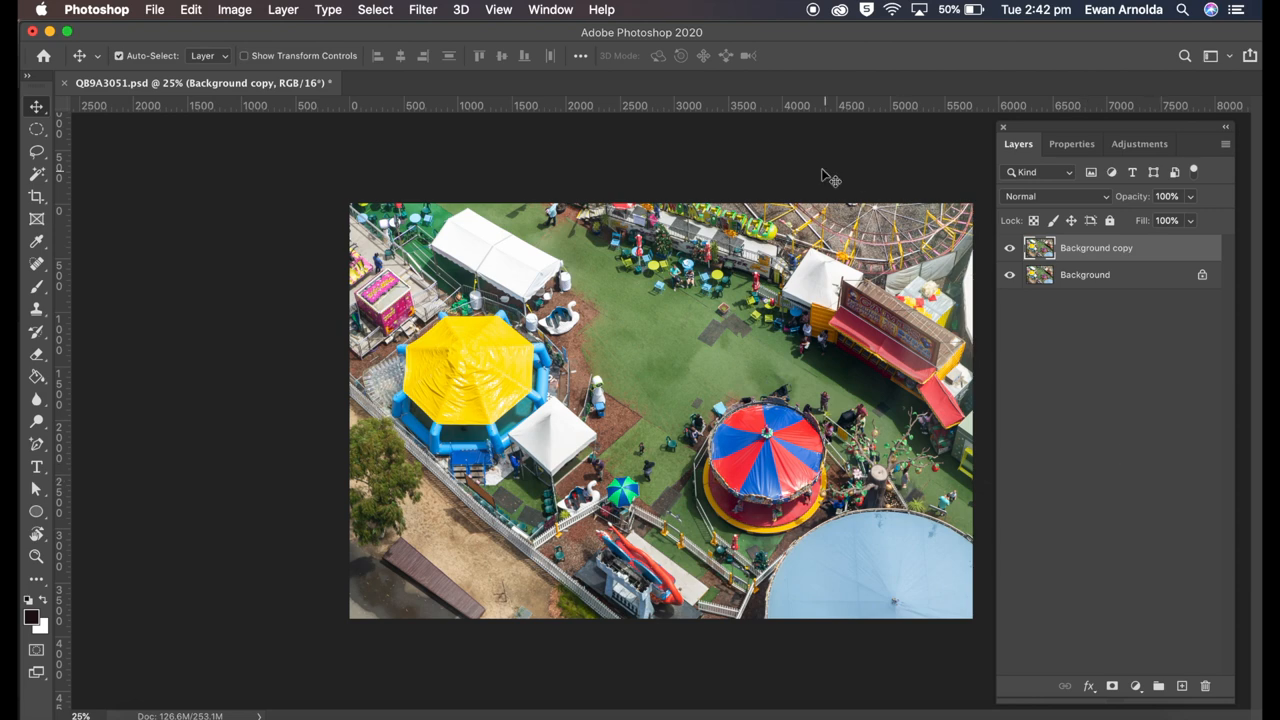
Start a Tilt-Shift blur on the copy: 15 px, 0% distortion, horizontal focus band.
left_click(422, 9)
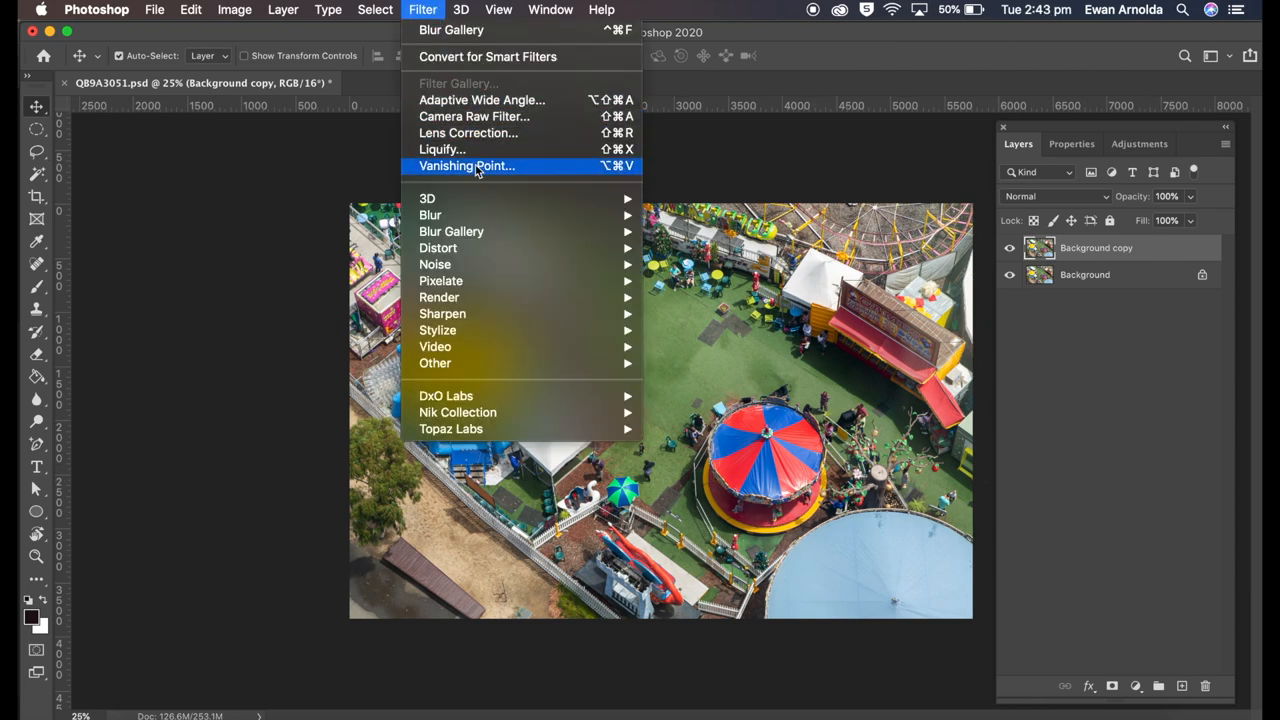
mouse_move(451, 231)
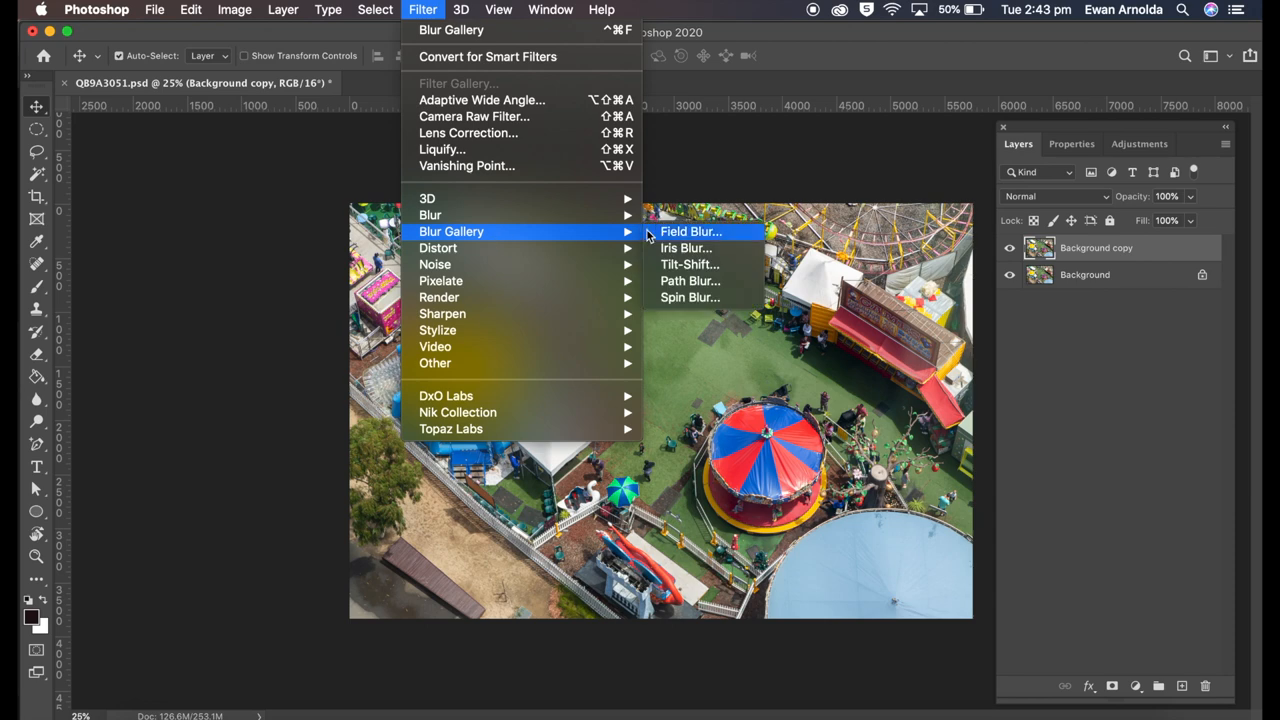
left_click(689, 264)
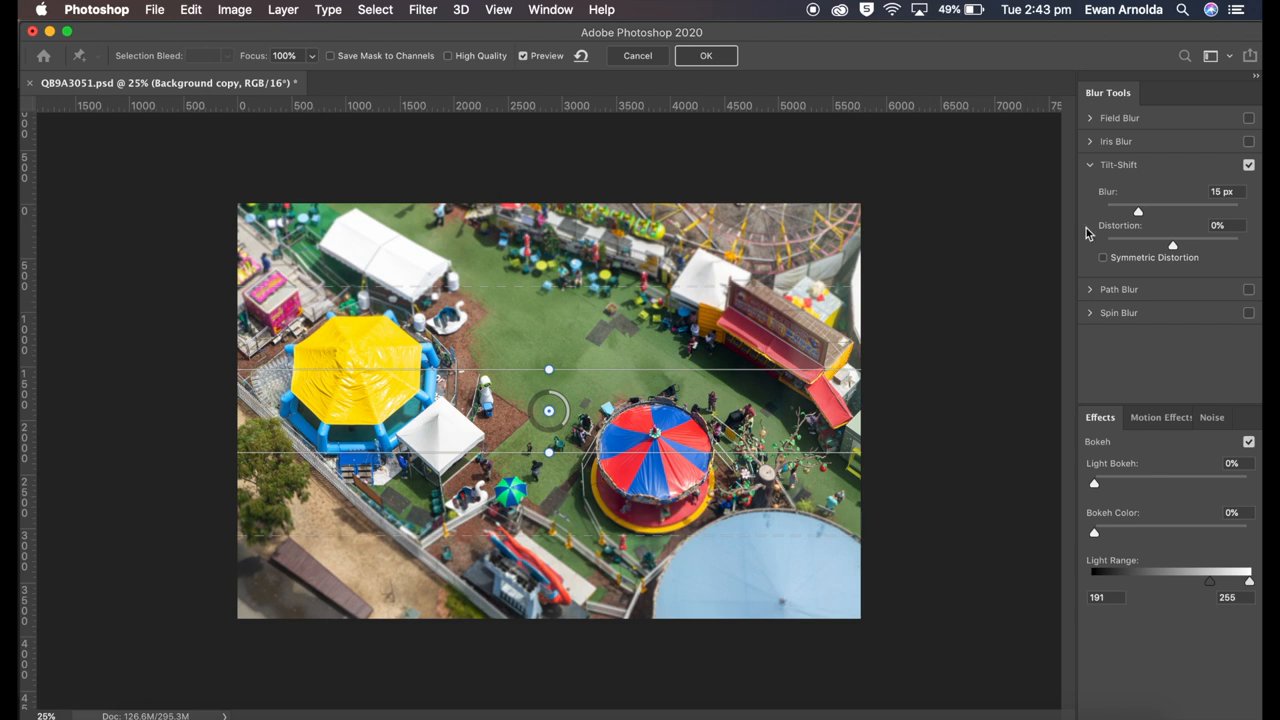
mouse_move(520, 458)
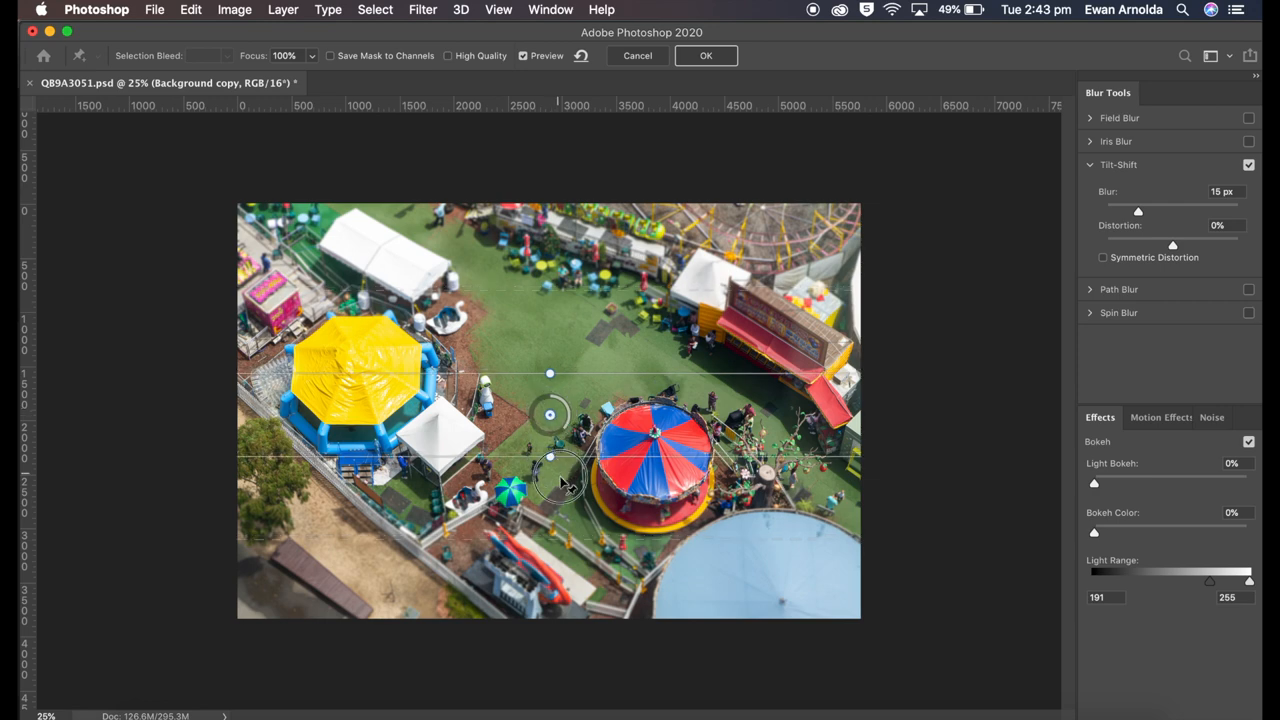
Centre the sharp focus band on the red-and-blue carousel and tilt it about -2.5°.
left_click_drag(549, 414, 707, 388)
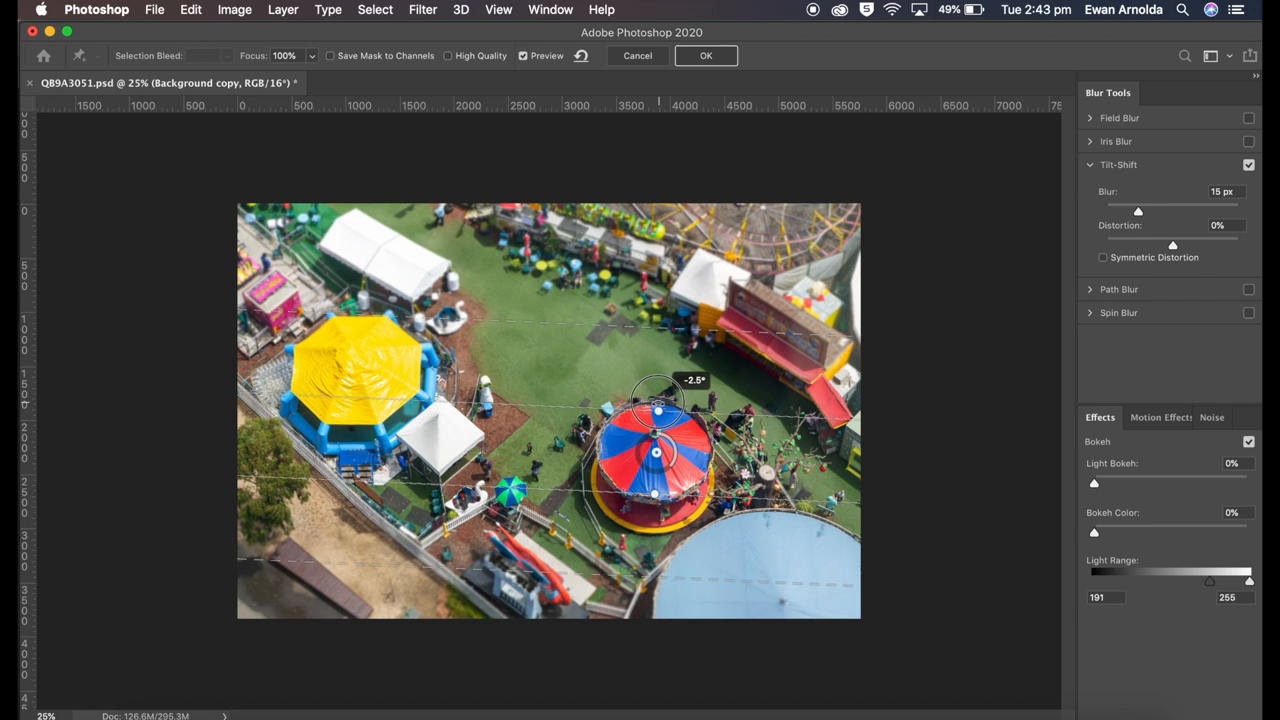
left_click_drag(658, 410, 651, 412)
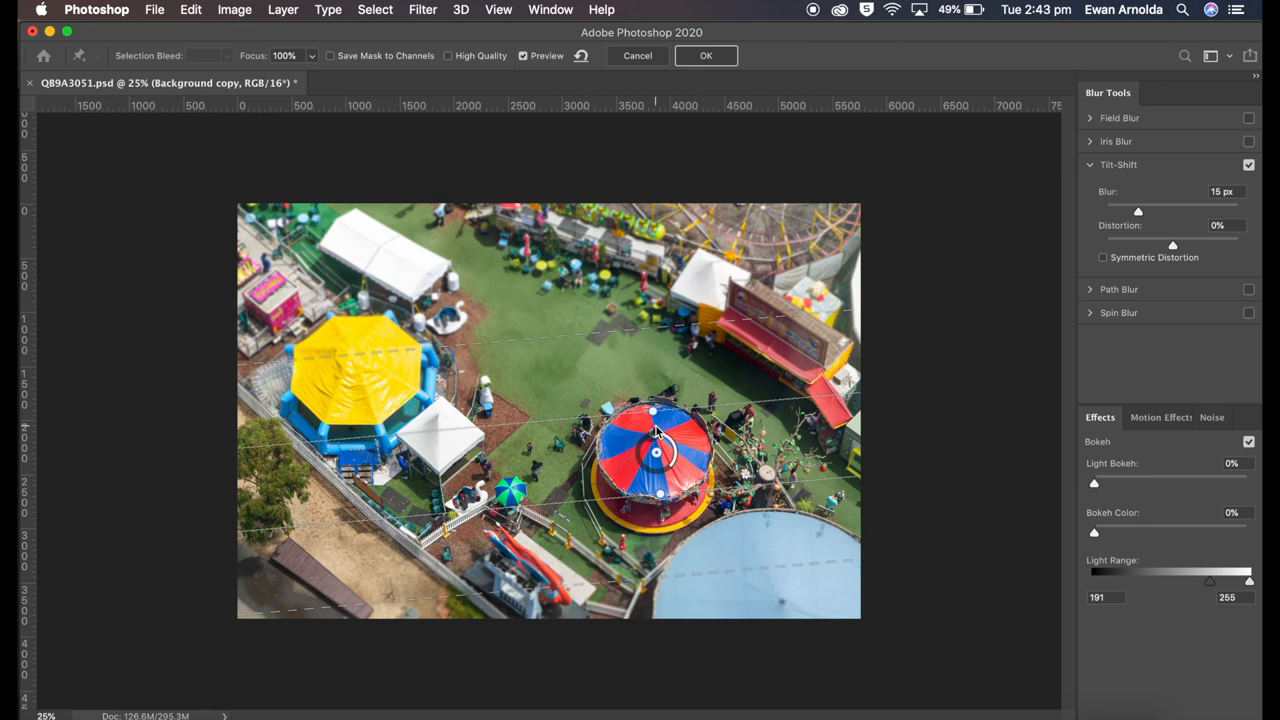
Recentre the focus pin on the carousel and widen the dashed fade zones diagonally.
left_click_drag(655, 450, 595, 375)
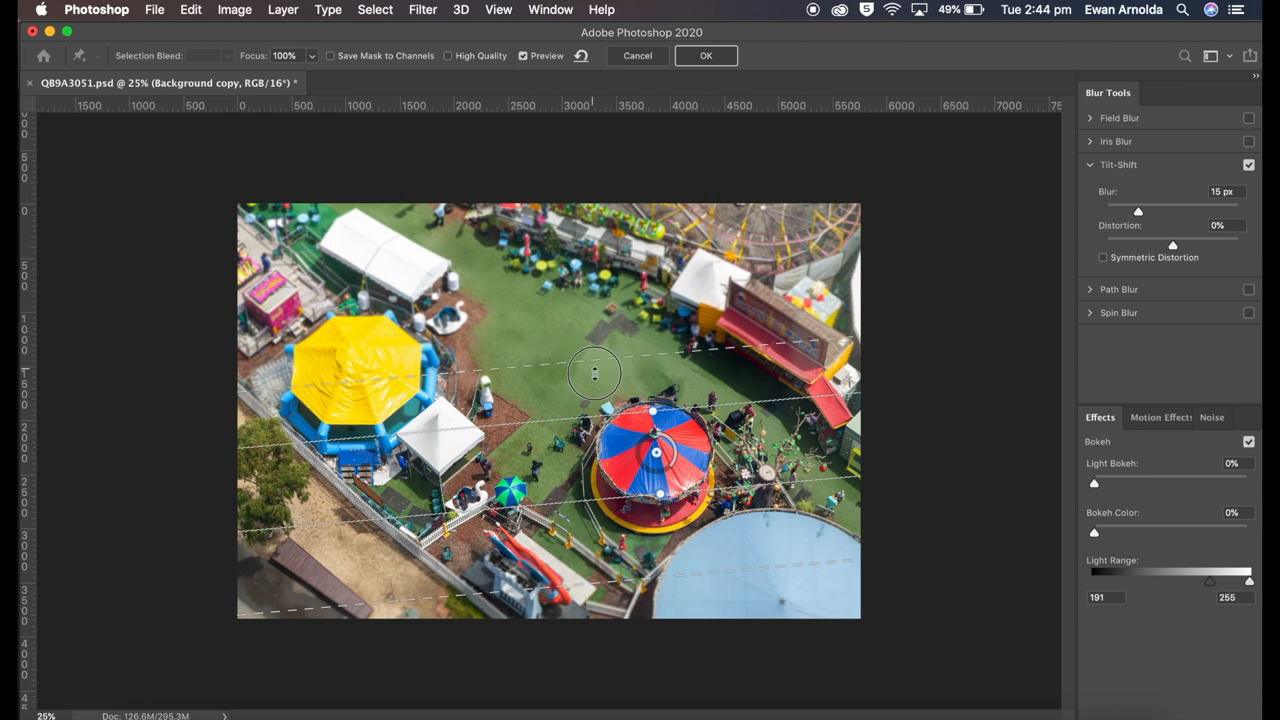
left_click_drag(595, 373, 600, 323)
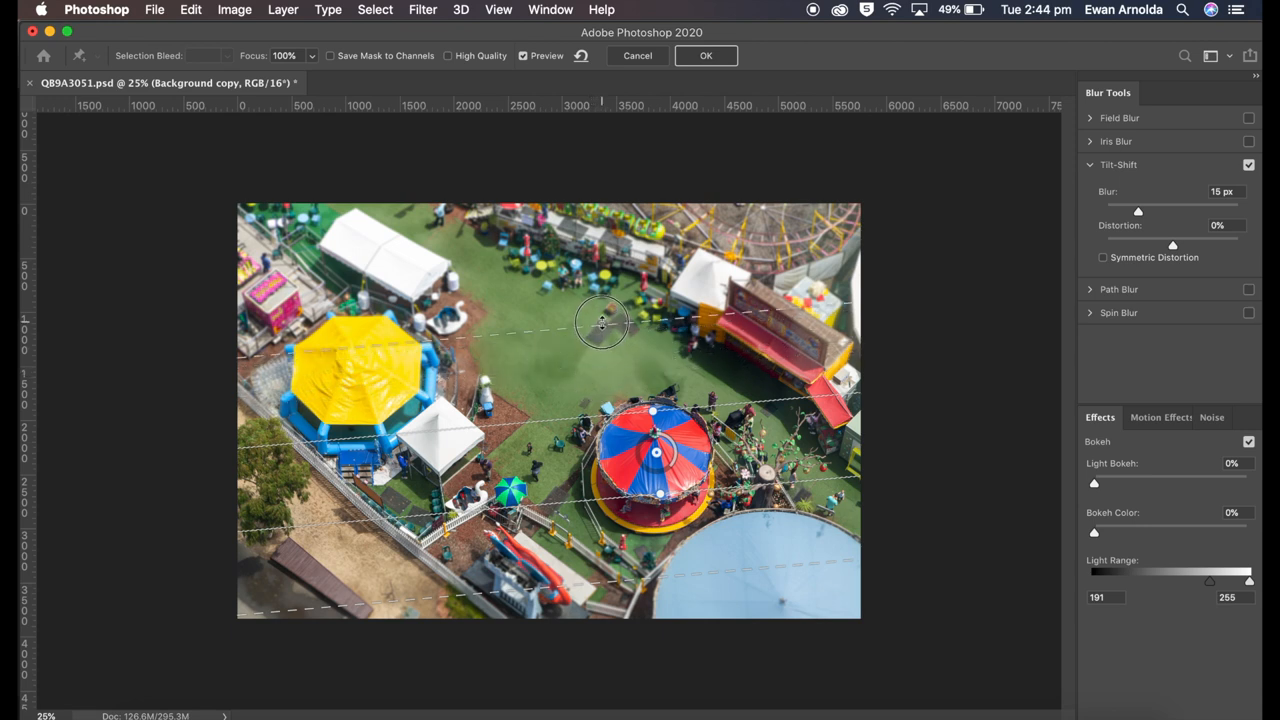
left_click_drag(602, 322, 602, 372)
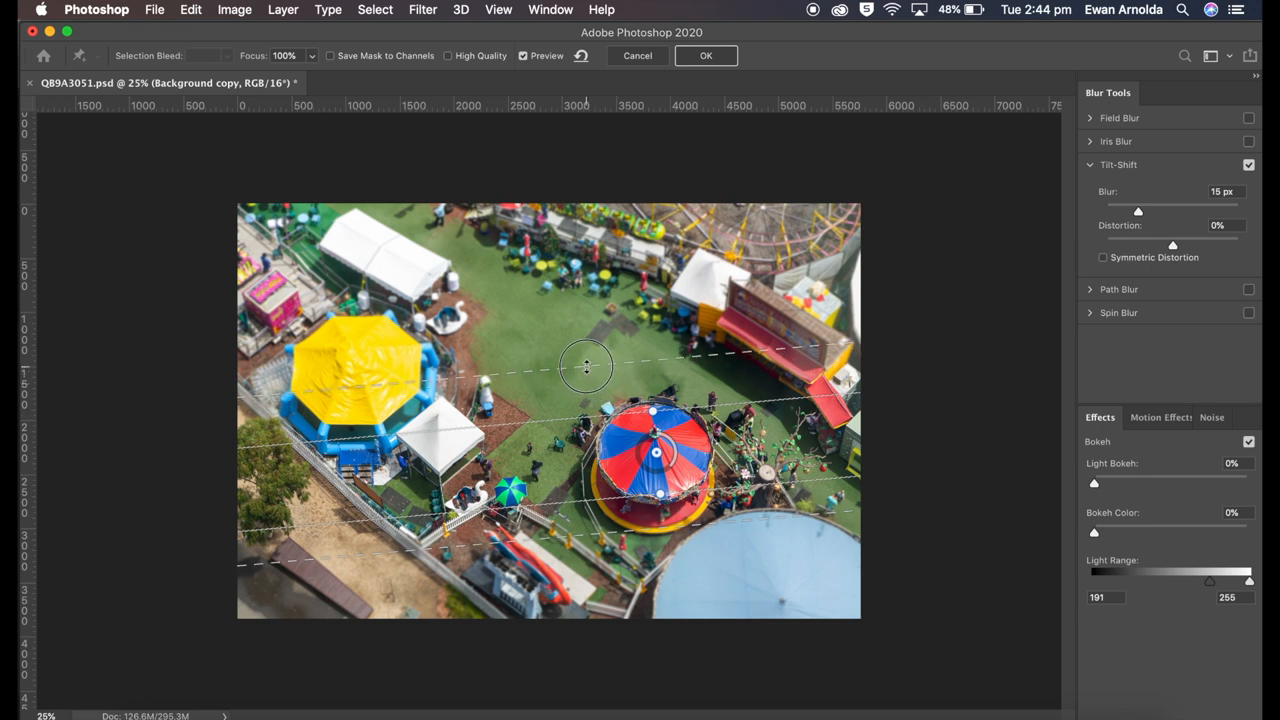
left_click_drag(587, 365, 597, 537)
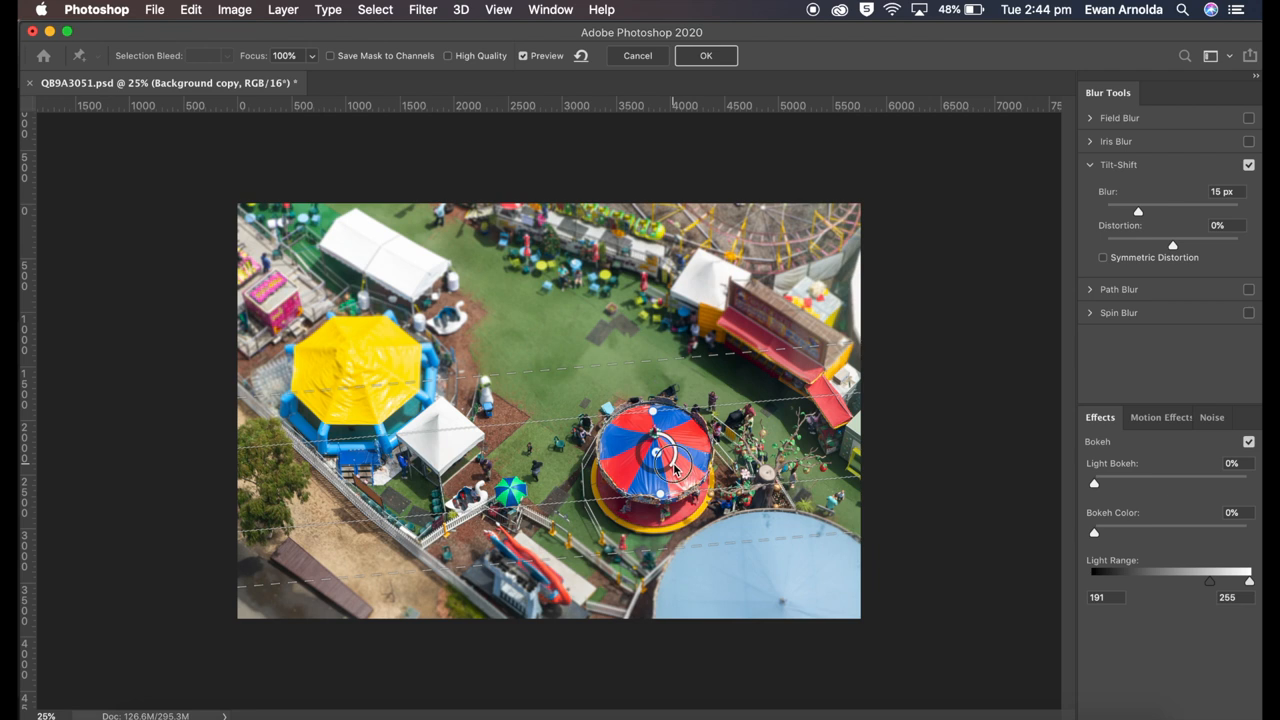
left_click_drag(655, 460, 660, 465)
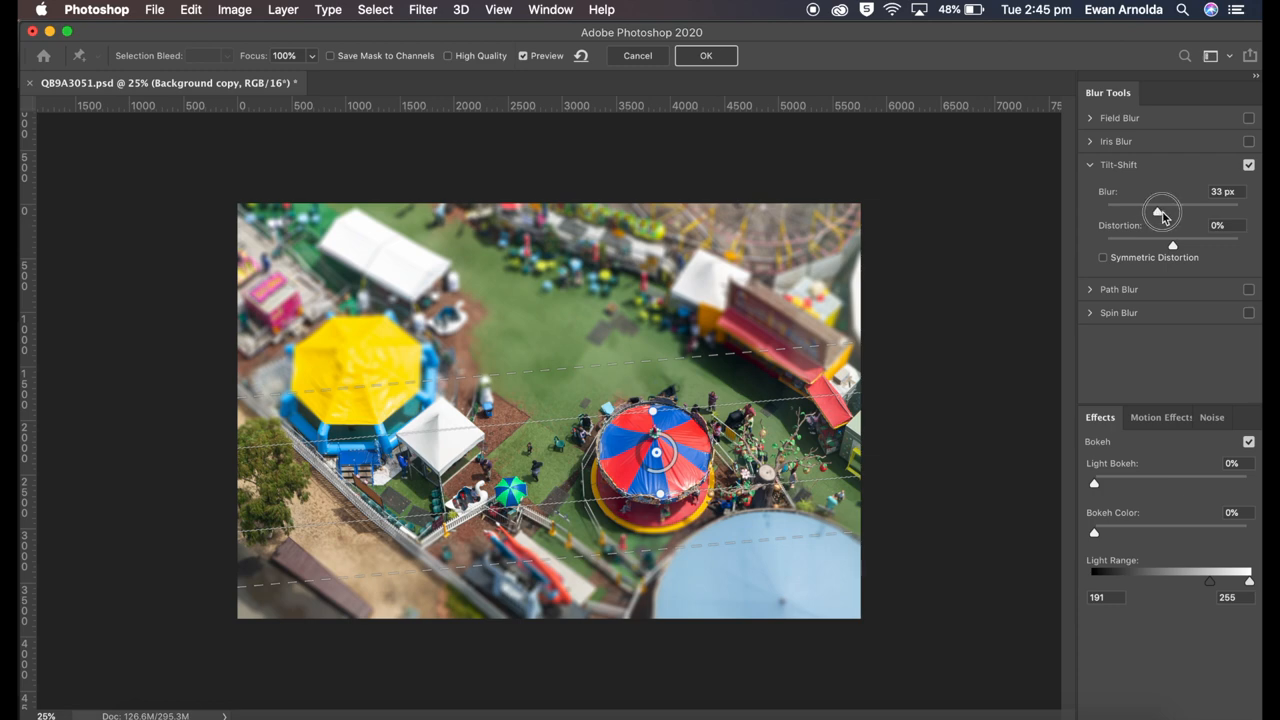
Raise the Tilt-Shift Blur to about 33 px, then ease it back to 32 px.
left_click_drag(1162, 208, 1138, 208)
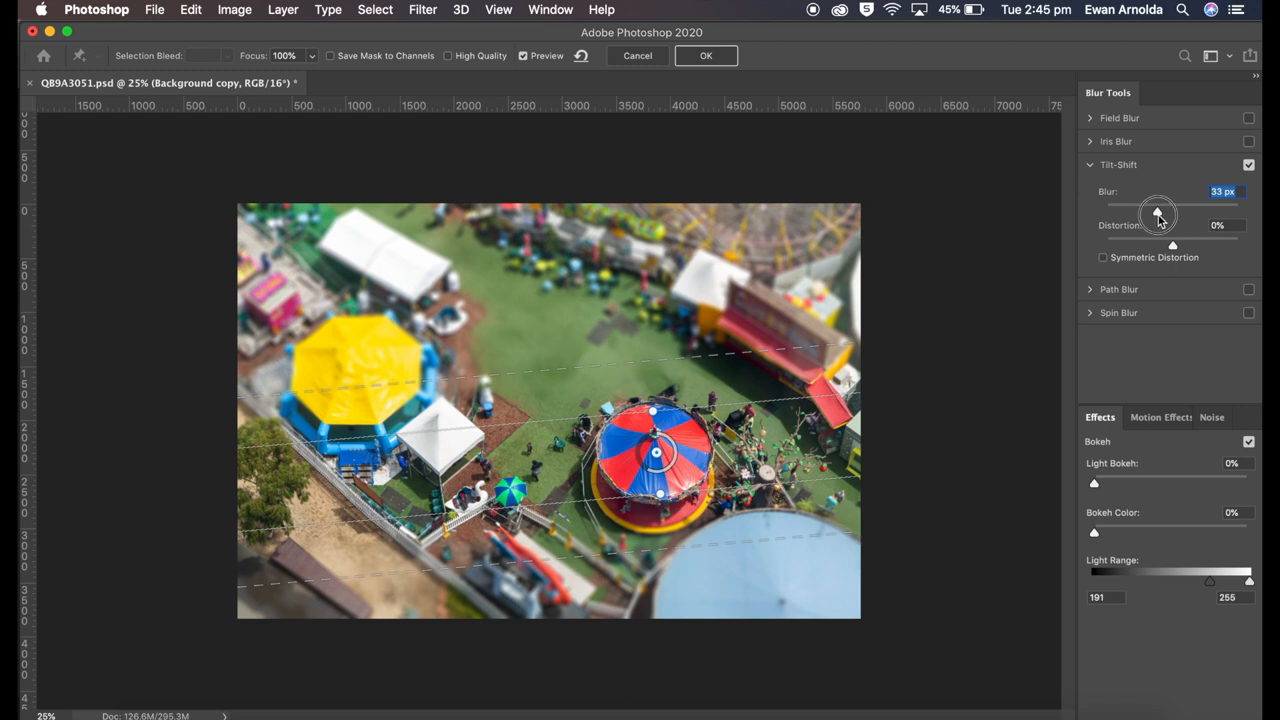
left_click_drag(1160, 205, 1156, 205)
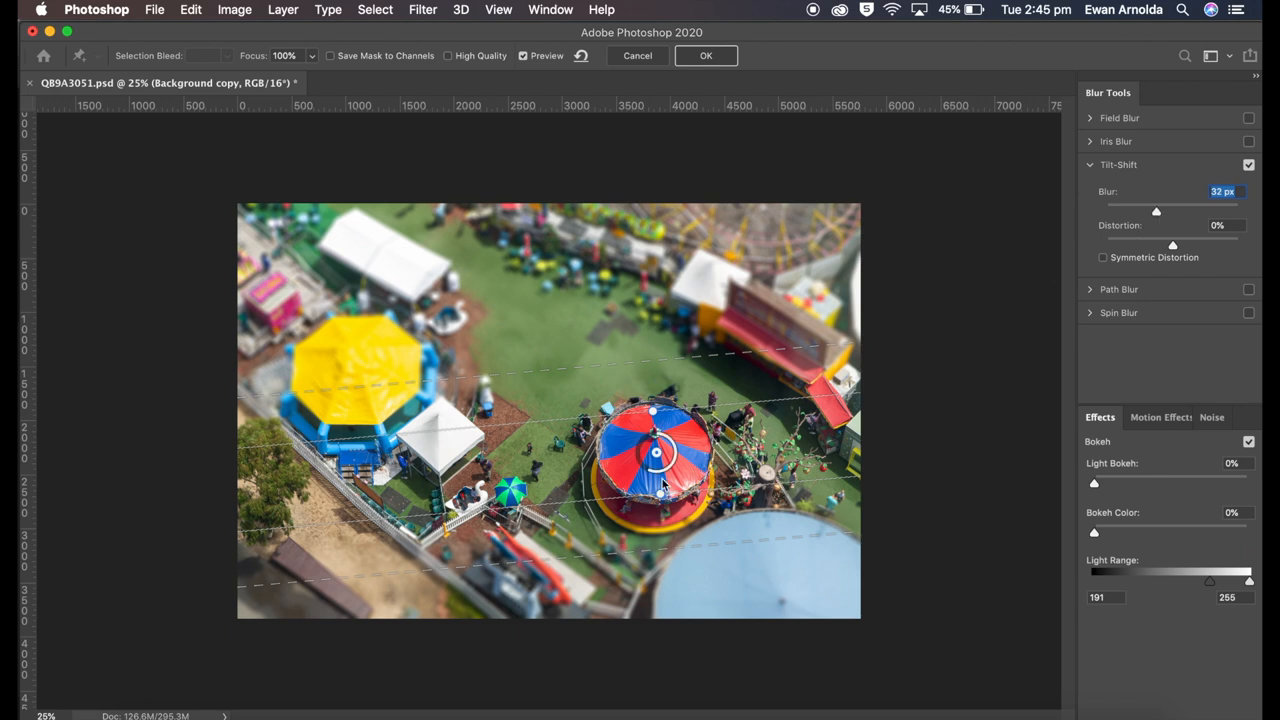
left_click(705, 55)
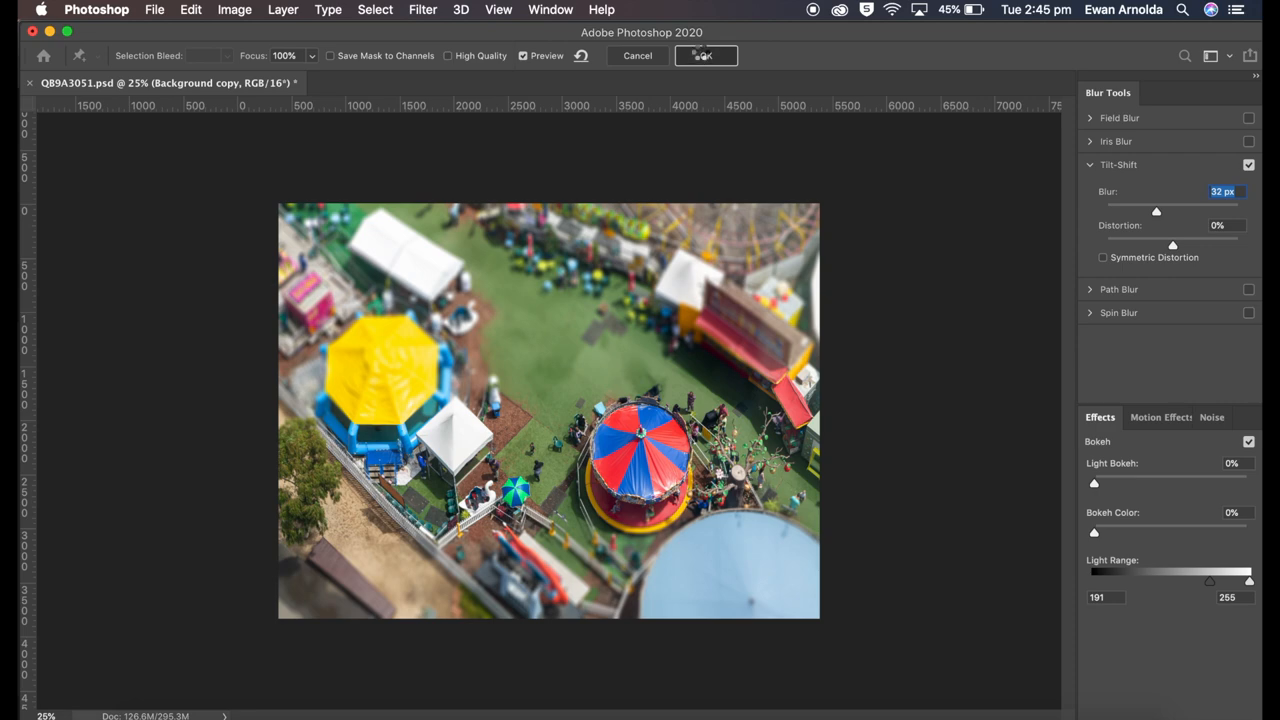
Commit the blur, then toggle Background copy's visibility to compare with the sharp original.
left_click(705, 55)
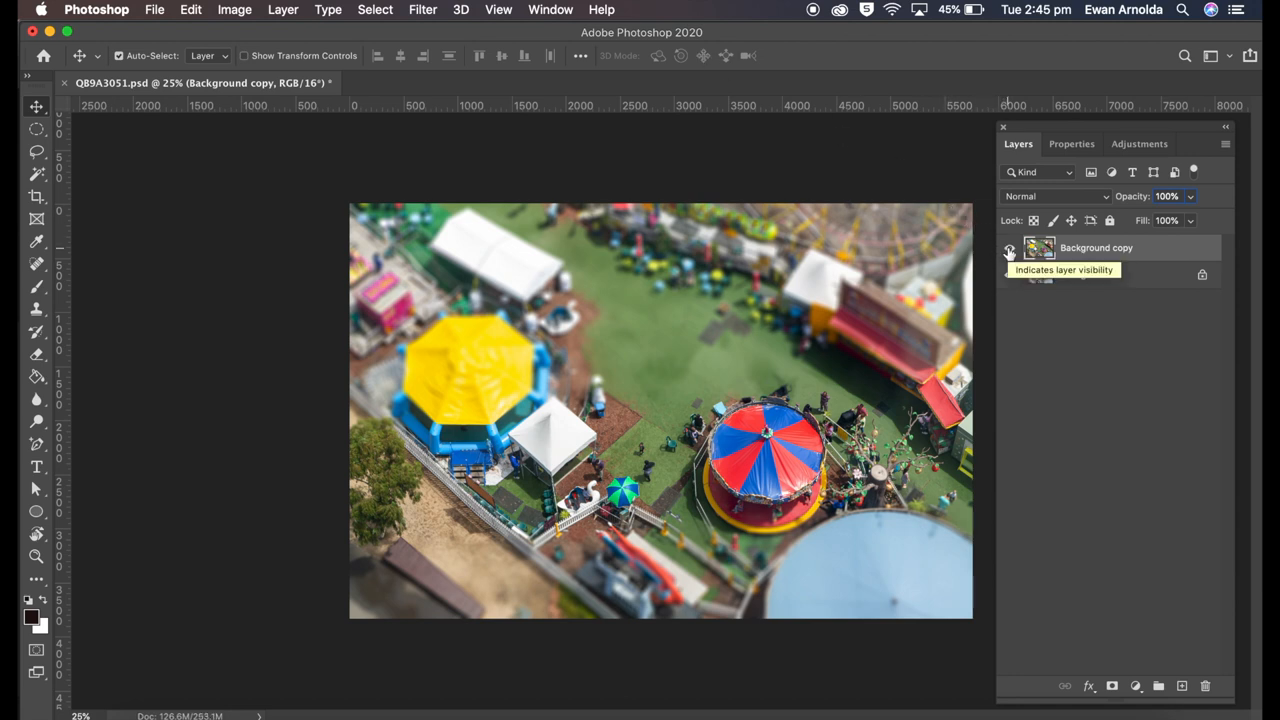
left_click(1009, 247)
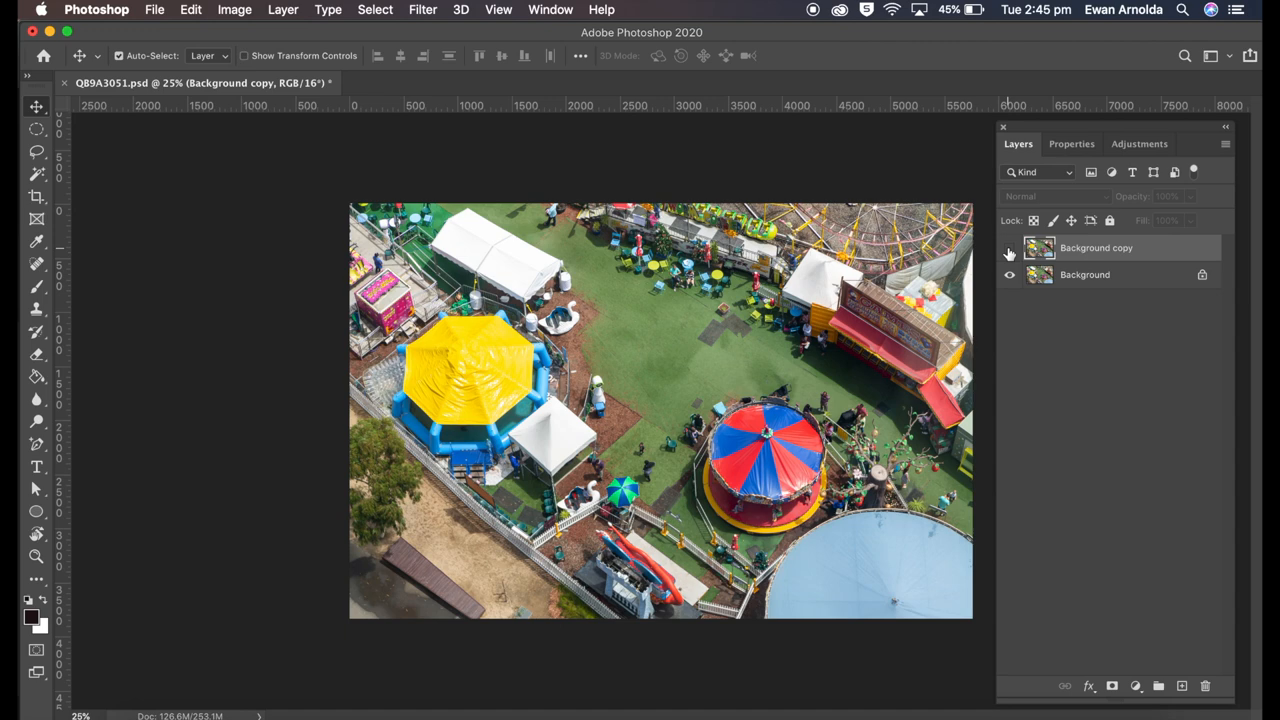
left_click(1009, 248)
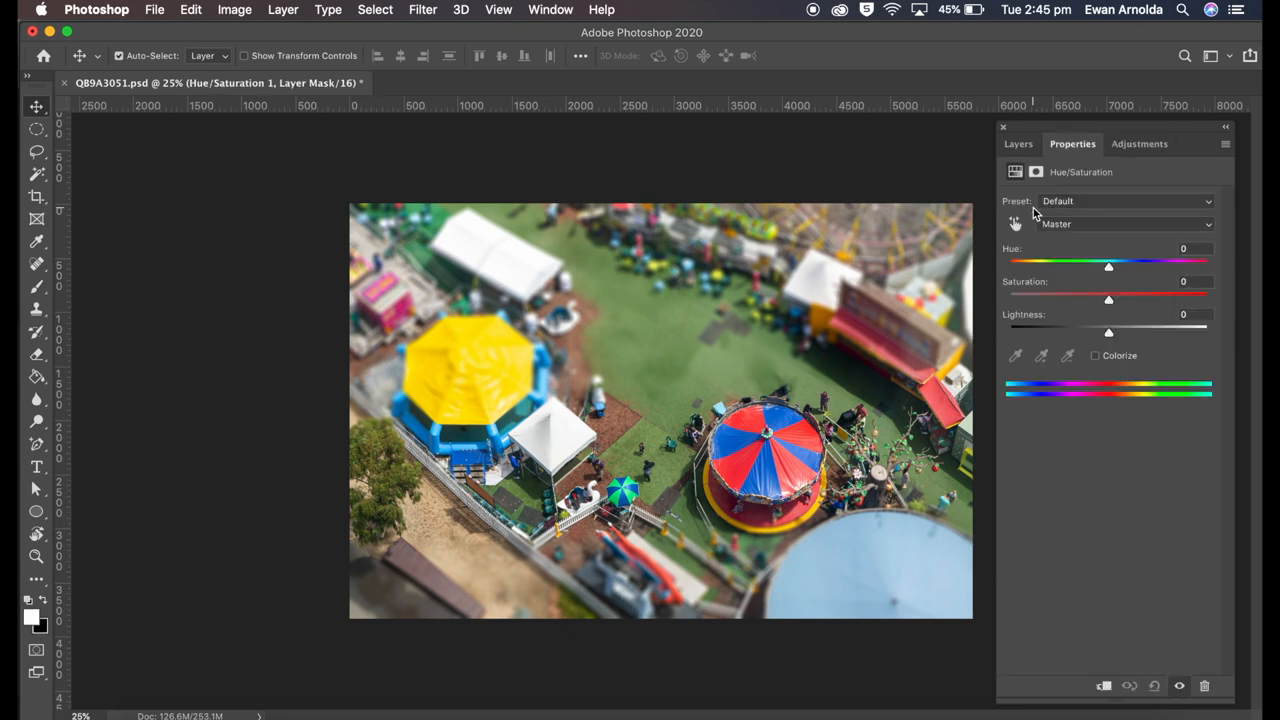
Drag the Hue/Saturation Saturation slider up, then settle it at +55.
left_click_drag(1108, 299, 1178, 299)
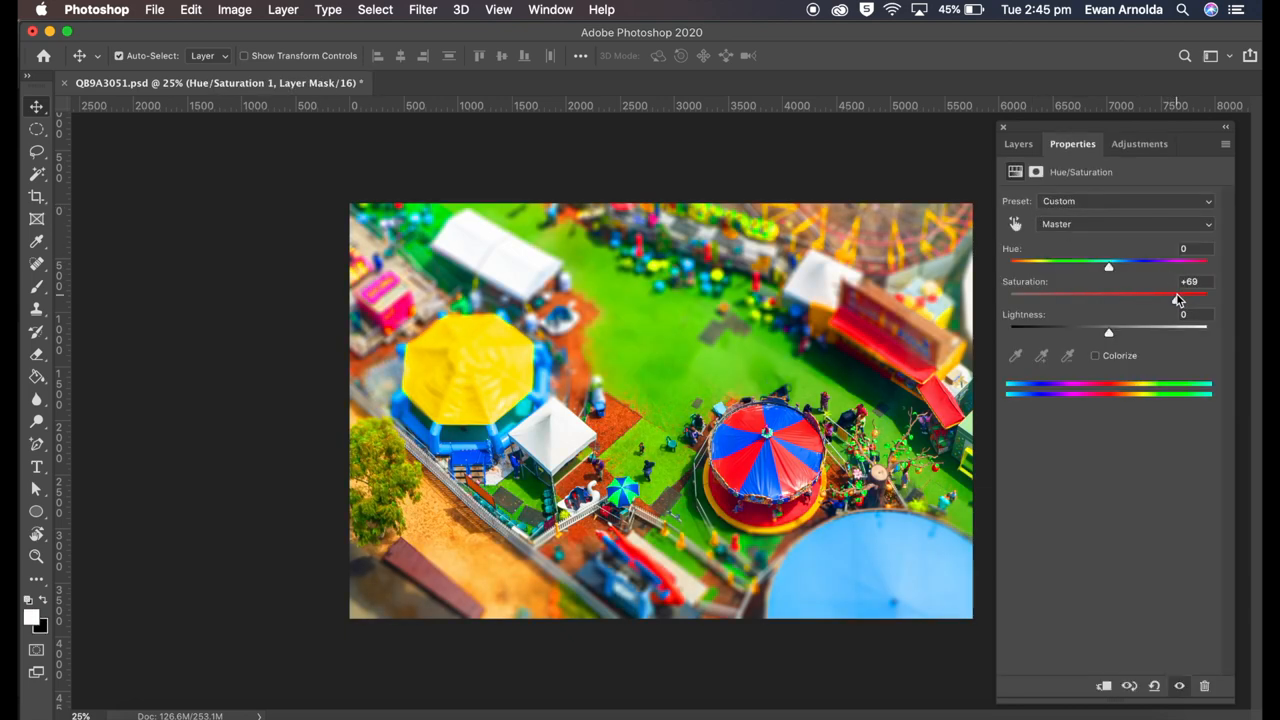
left_click_drag(1175, 297, 1168, 297)
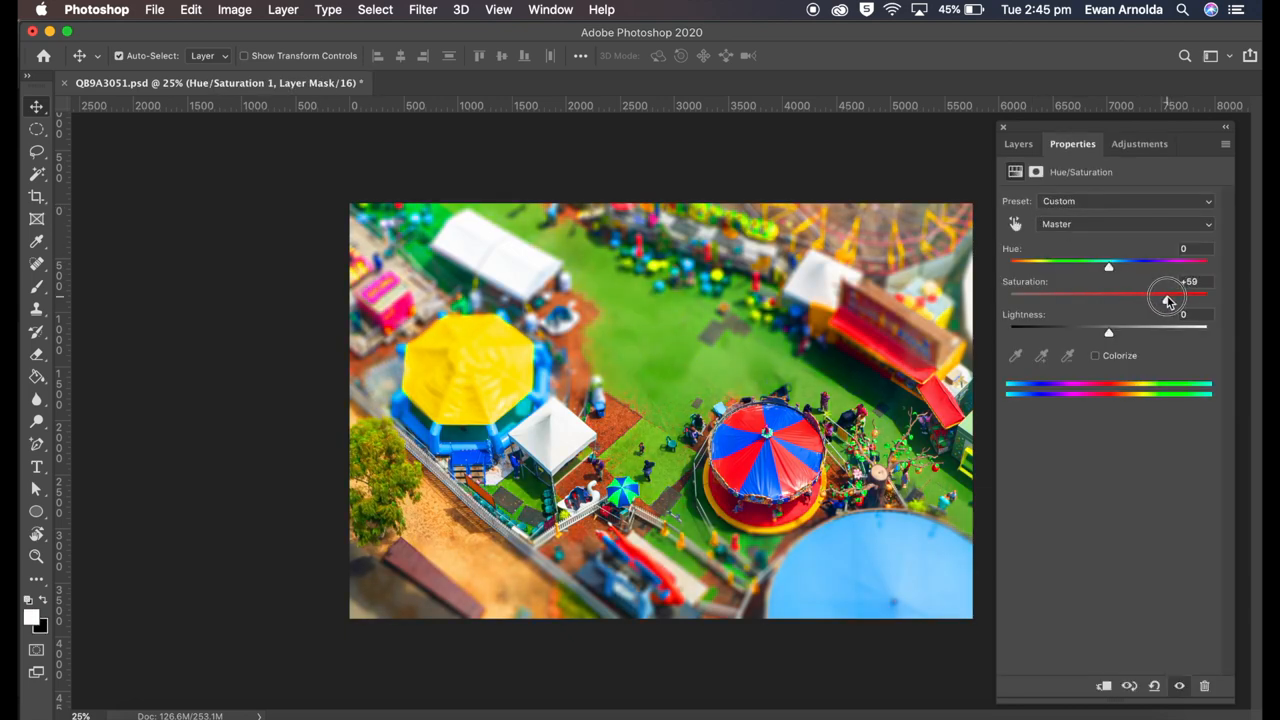
left_click_drag(1190, 293, 1165, 293)
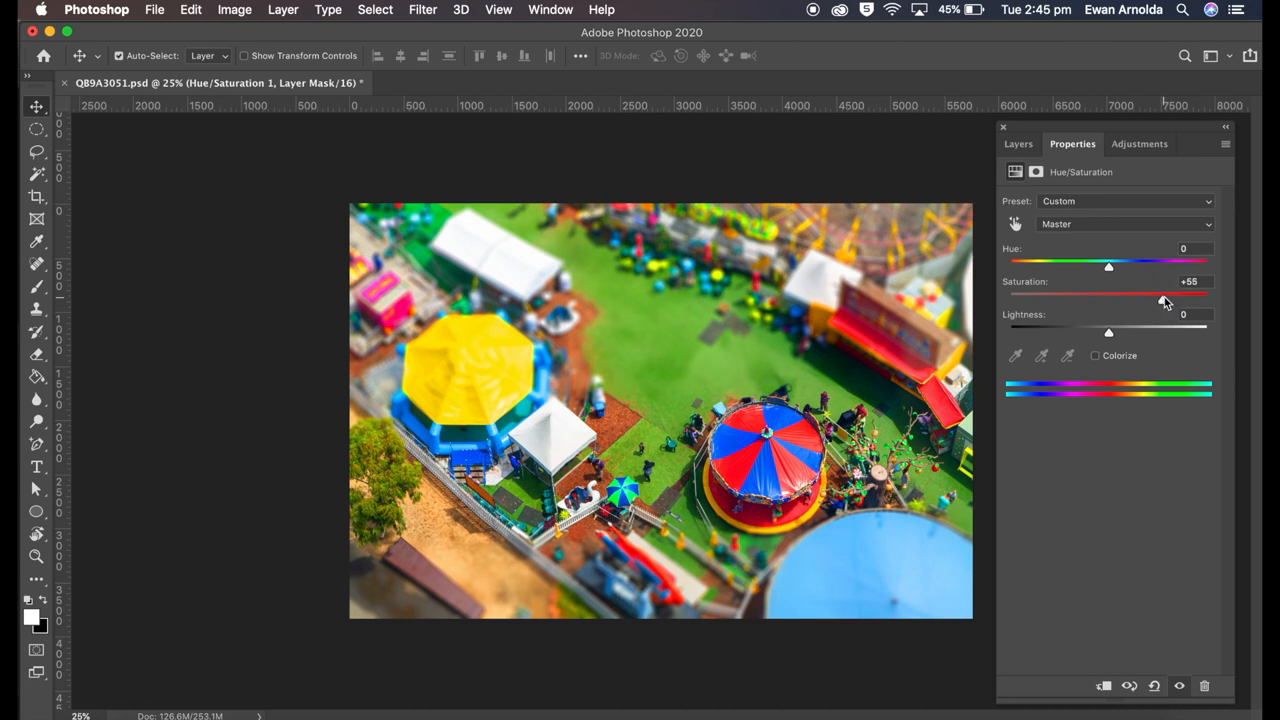